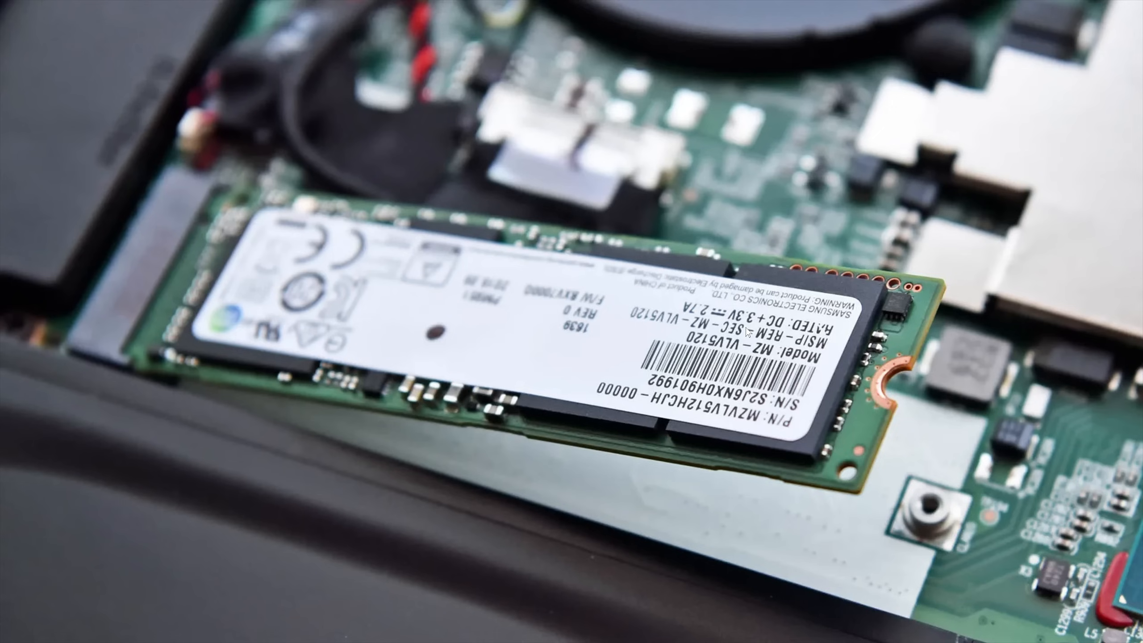
{"action": "mouse_move", "coordinate": [802, 467]}
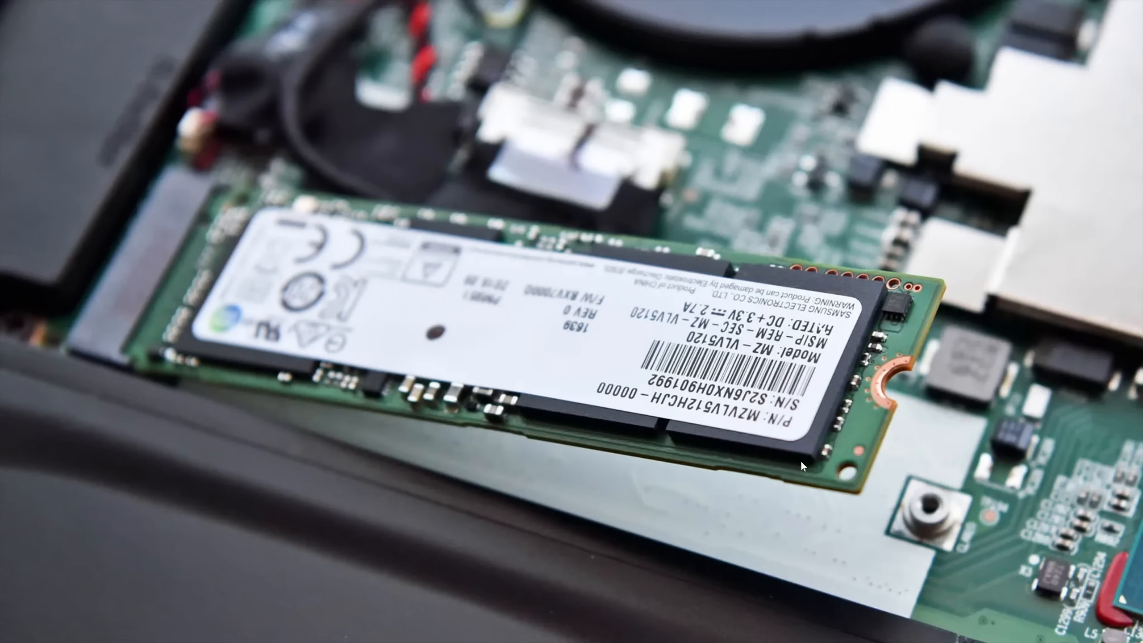
{"action": "mouse_move", "coordinate": [961, 464]}
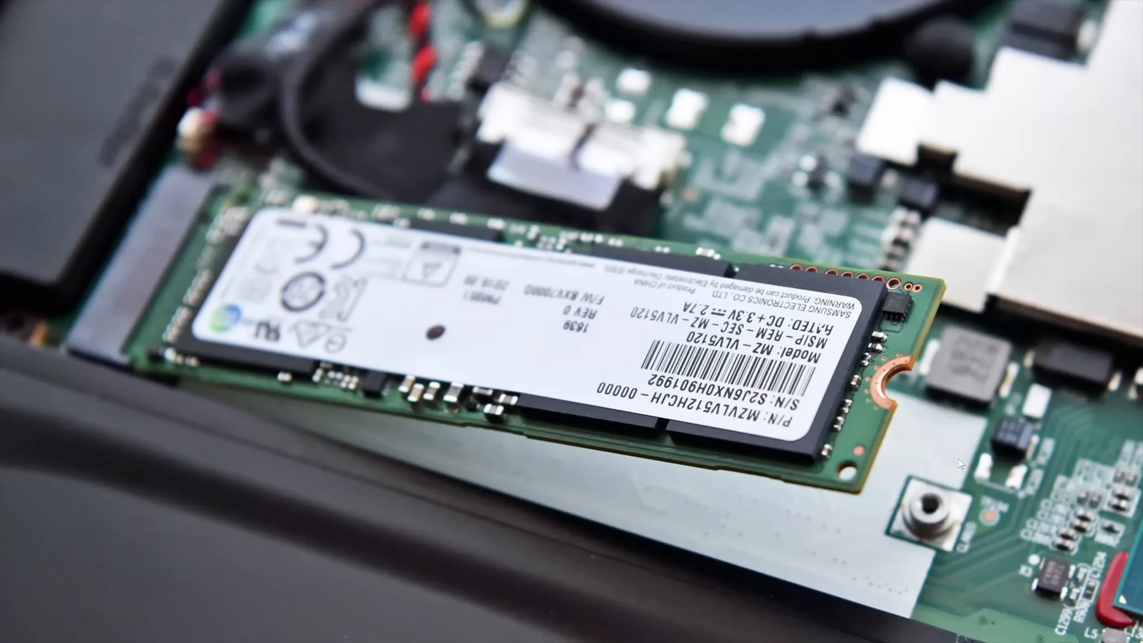